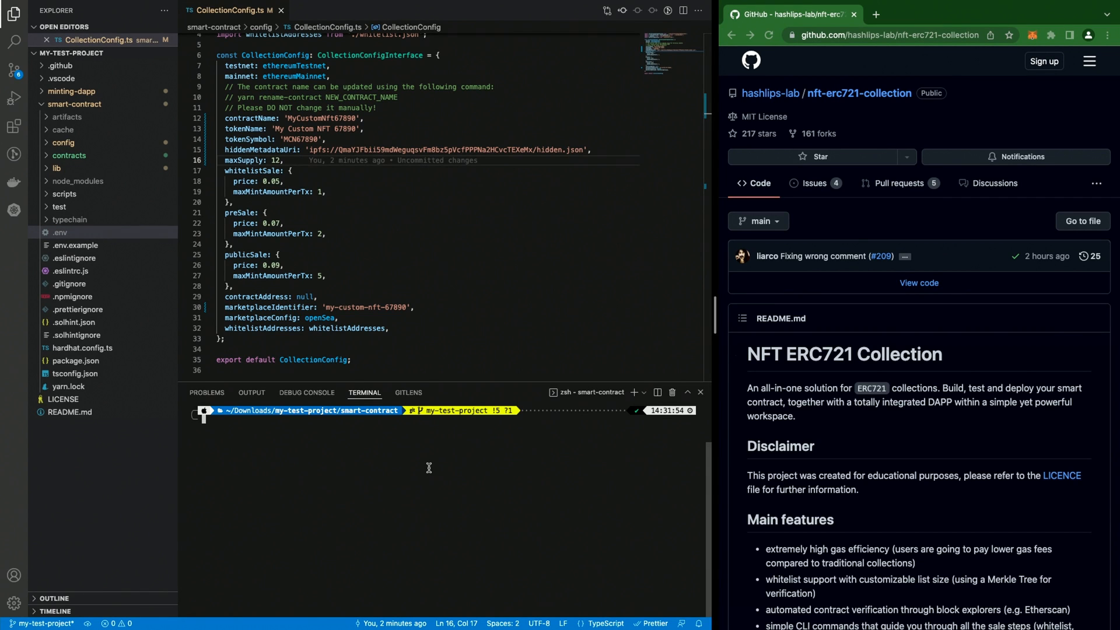
{"action": "mouse_move", "coordinate": [147, 225]}
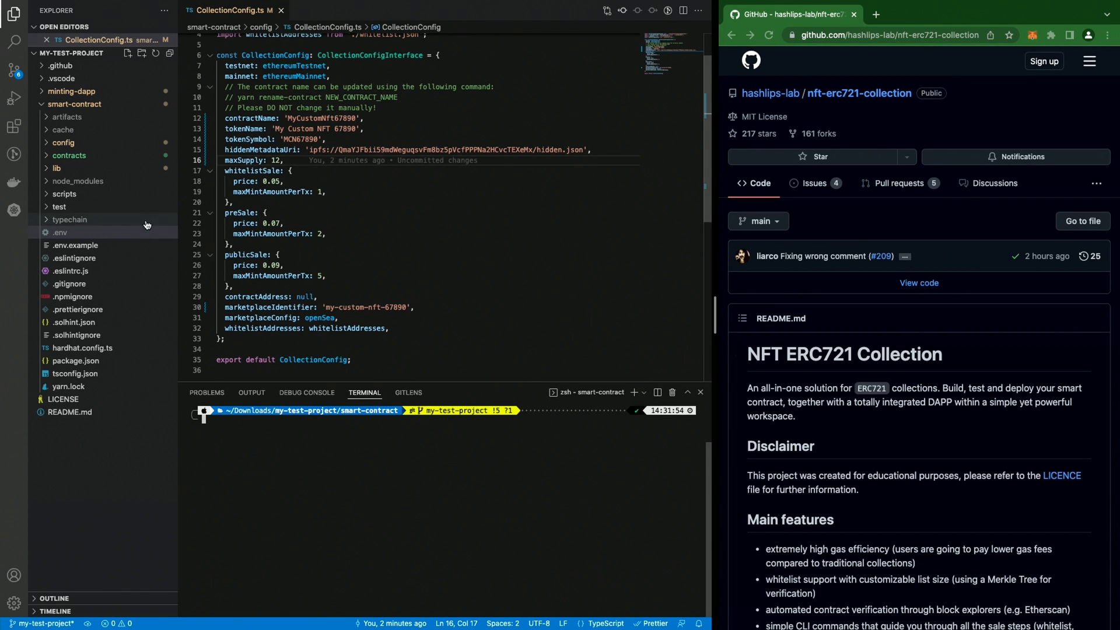
Remove the testnet and mainnet URL and private-key lines from .env.example.
{"action": "left_click", "coordinate": [74, 245]}
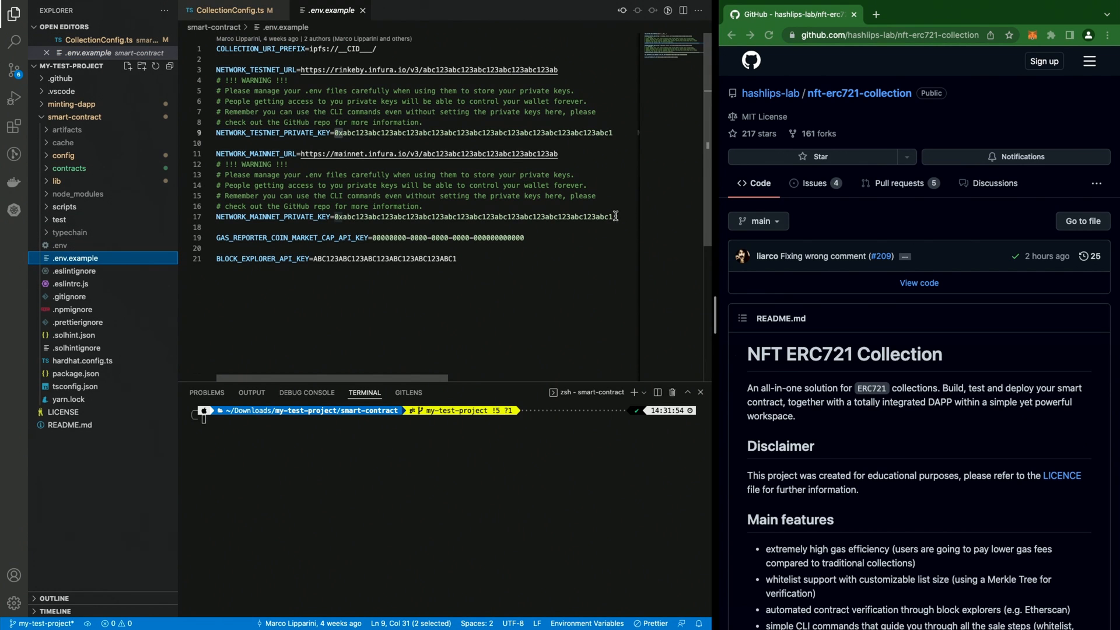
{"action": "left_click_drag", "start_coordinate": [217, 70], "coordinate": [613, 217]}
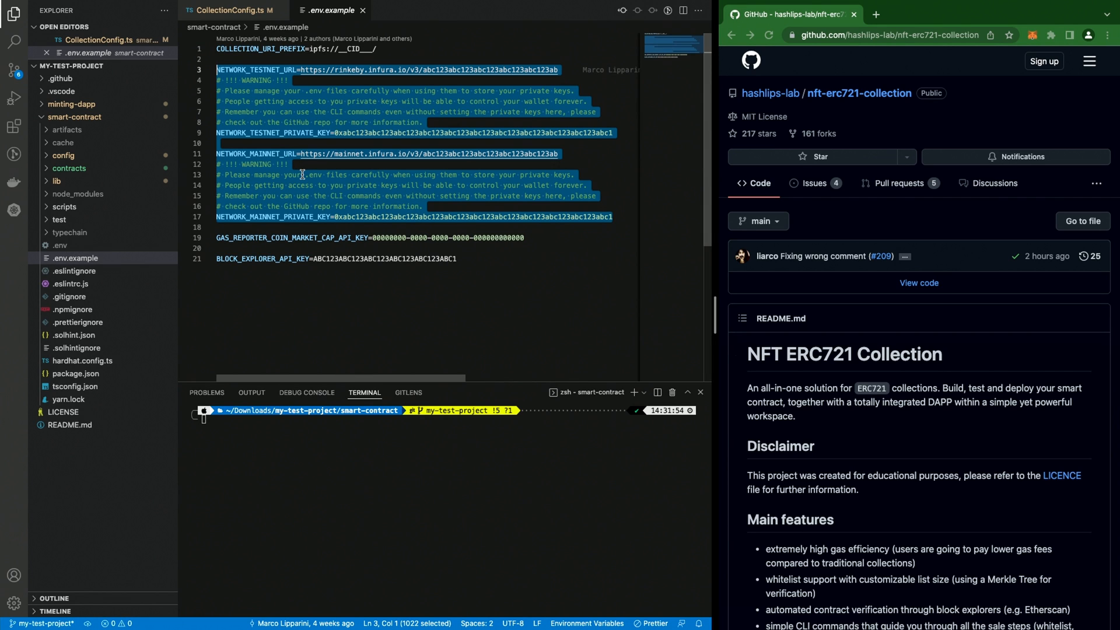
{"action": "key", "text": "Delete"}
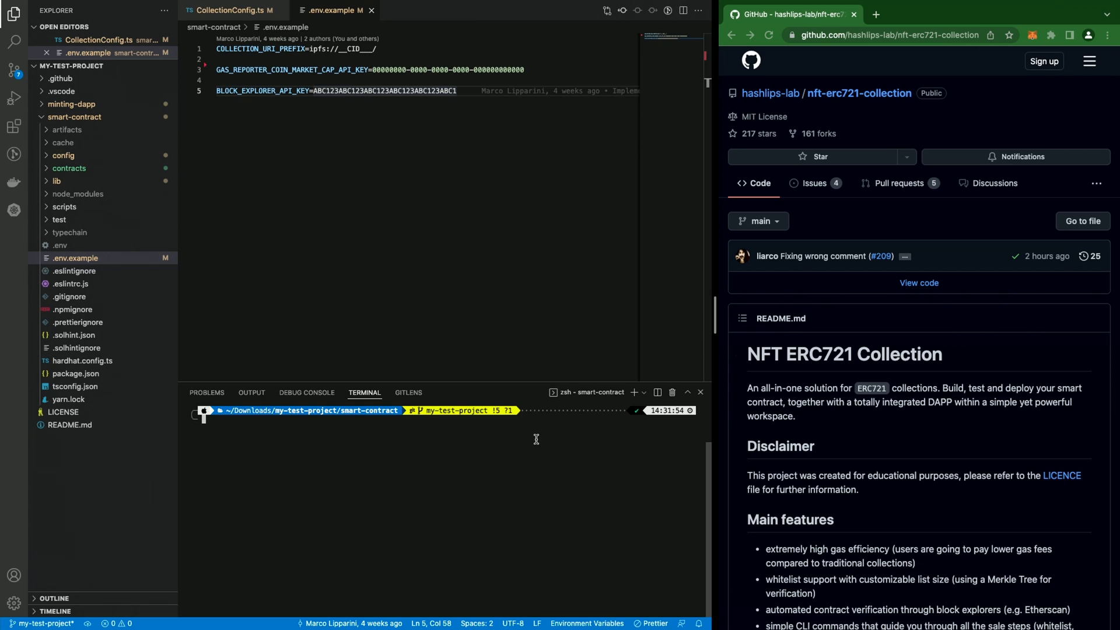
Start the Truffle Dashboard from a new terminal at the project root.
{"action": "left_click", "coordinate": [632, 392]}
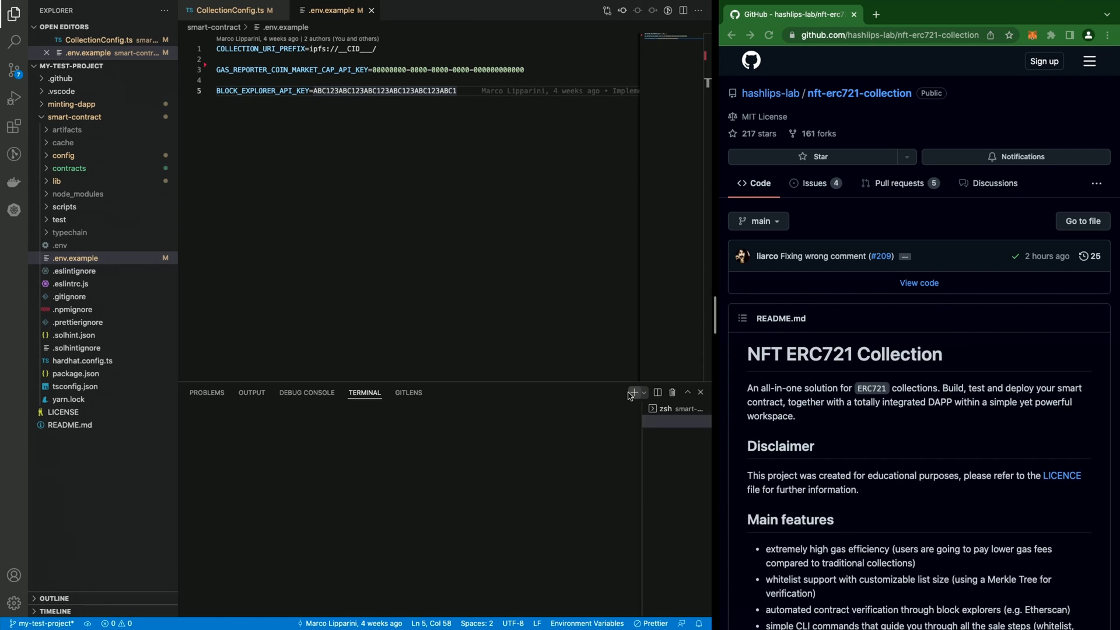
{"action": "left_click", "coordinate": [631, 392]}
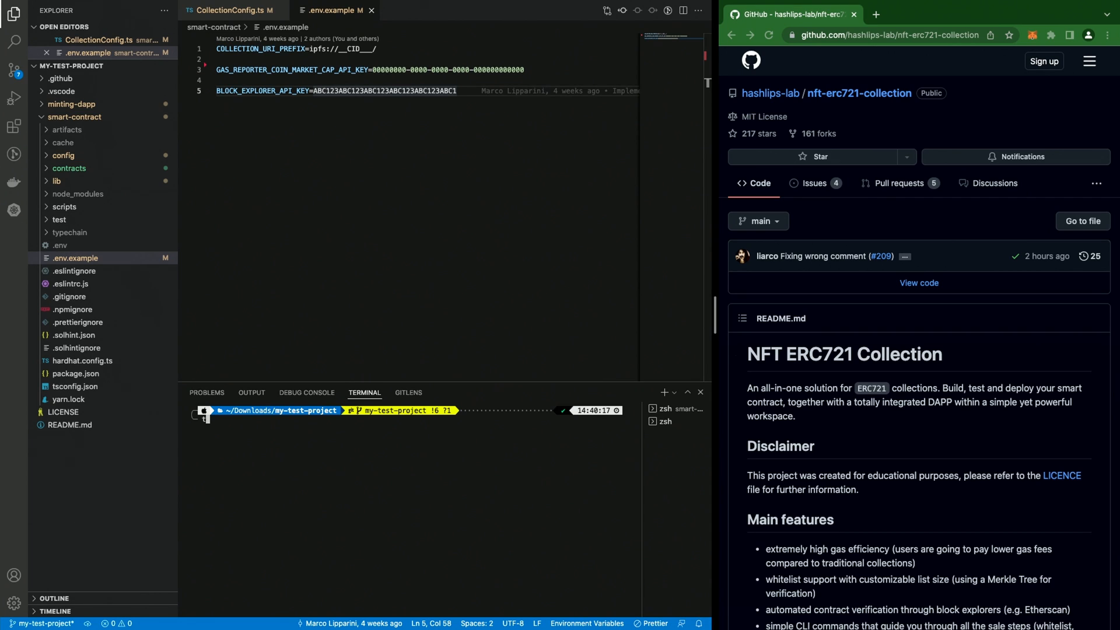
{"action": "type", "text": "truffle dashboard"}
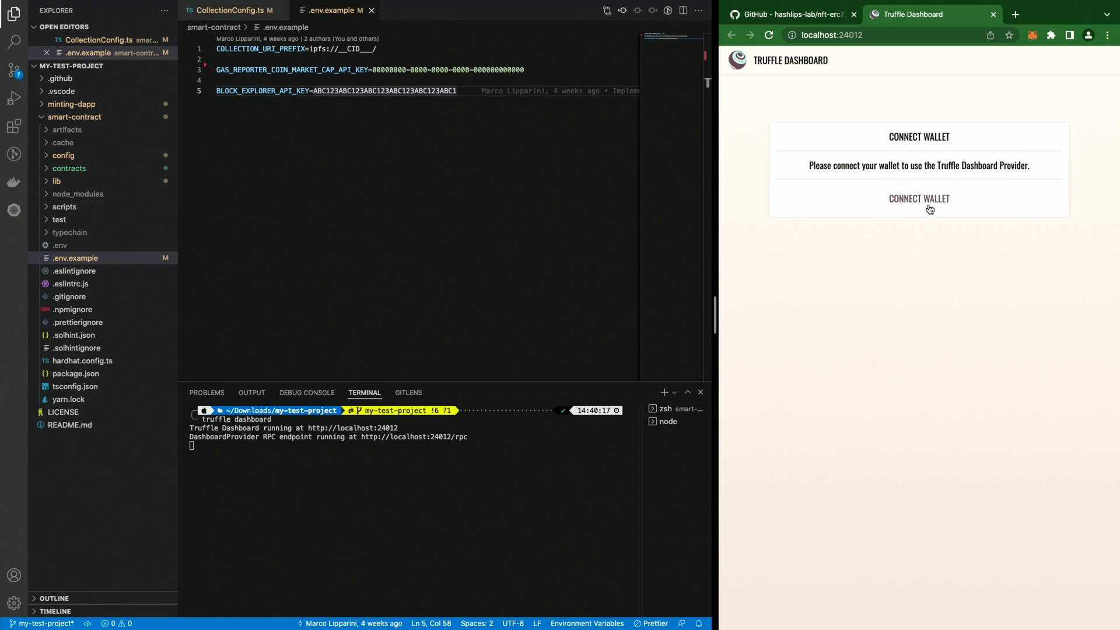
Connect the wallet in the dashboard page and confirm Rinkeby as the network.
{"action": "left_click", "coordinate": [918, 198]}
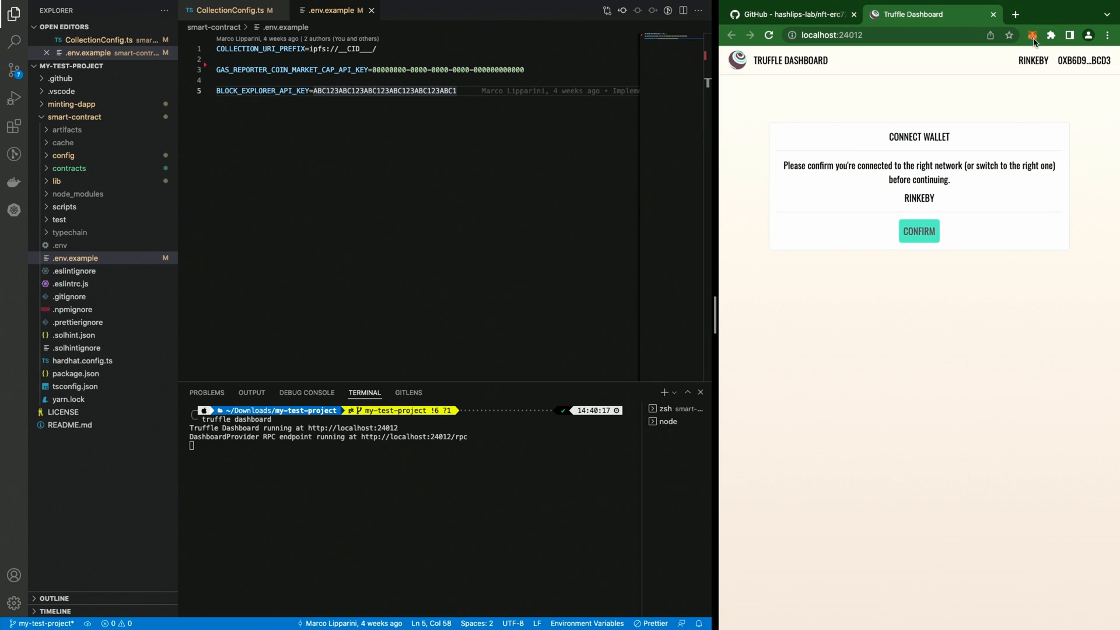
{"action": "left_click", "coordinate": [1033, 35]}
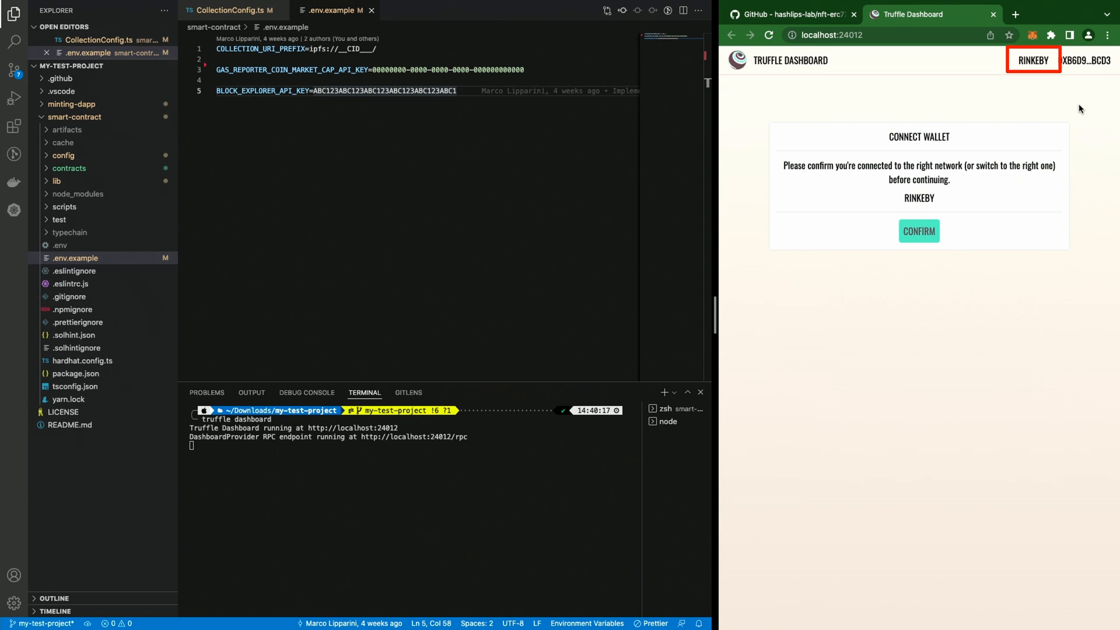
{"action": "left_click", "coordinate": [918, 231]}
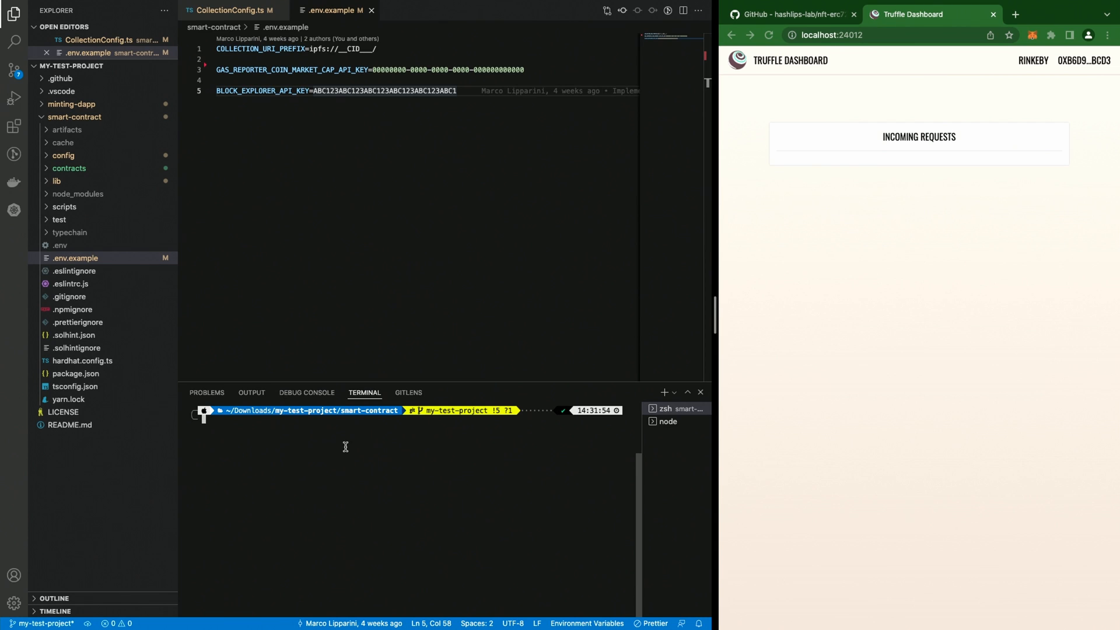
Run yarn deploy --network truffle and process the incoming deployment transaction.
{"action": "type", "text": "yarn deploy —network truffle"}
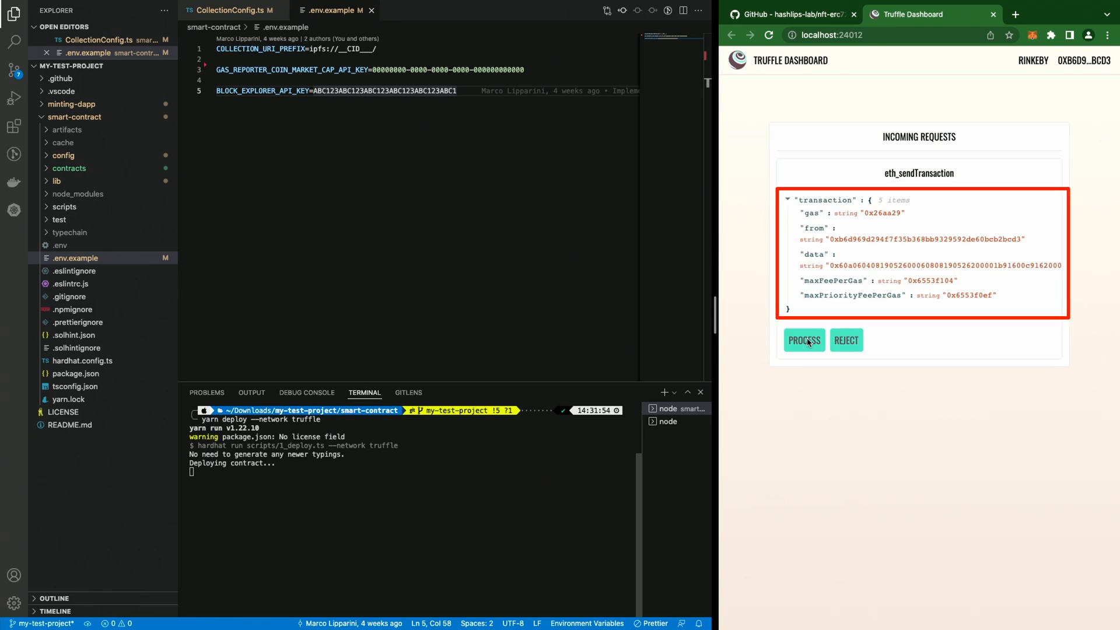
{"action": "left_click", "coordinate": [803, 340]}
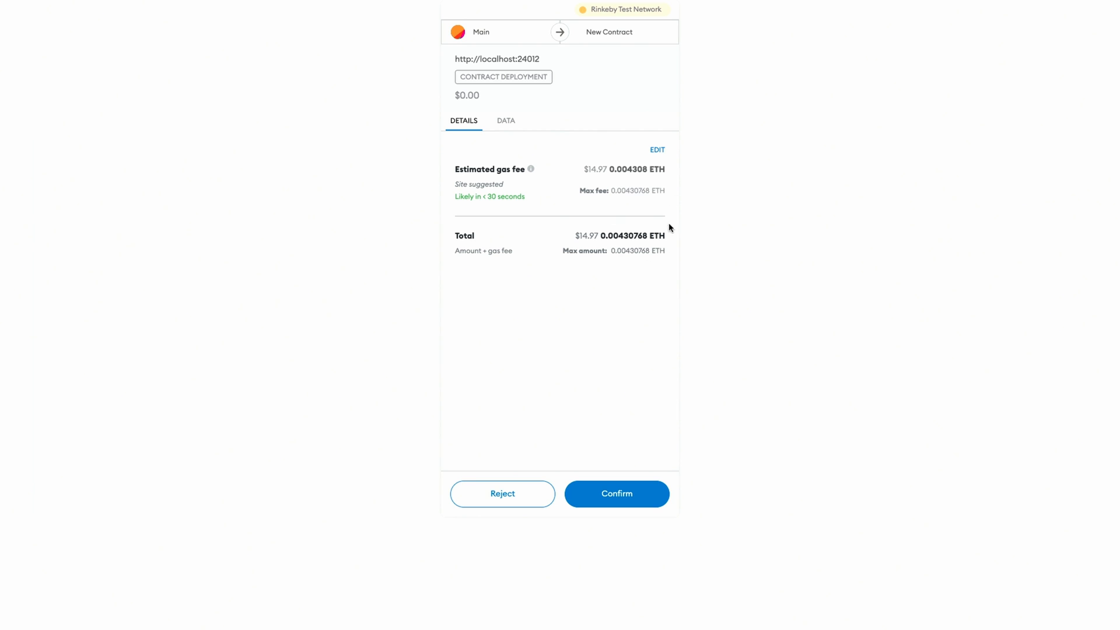
{"action": "mouse_move", "coordinate": [631, 10]}
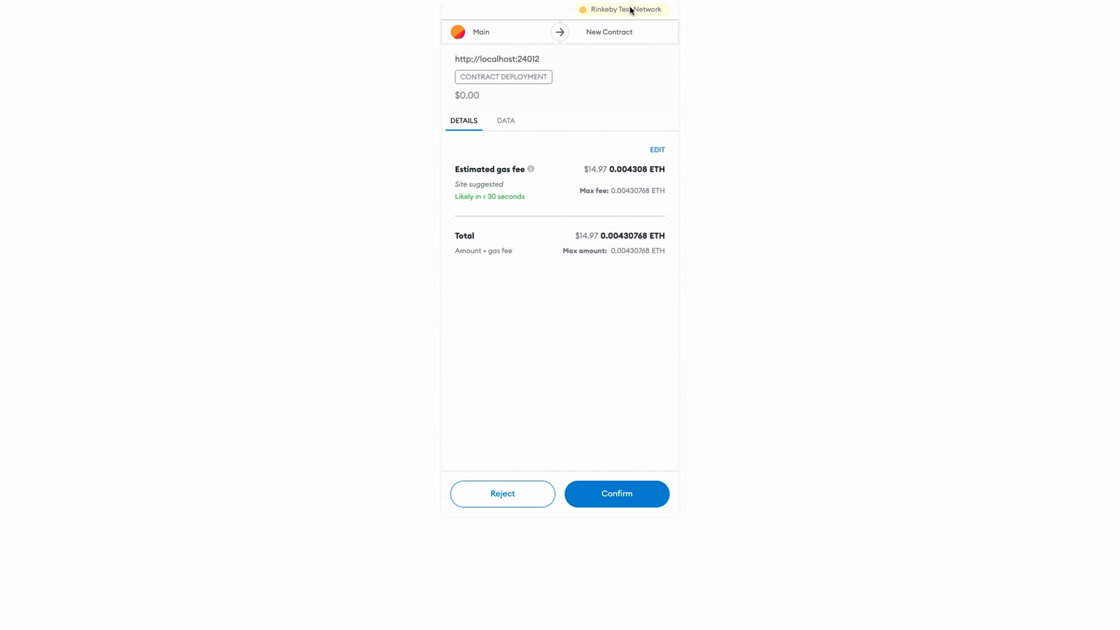
{"action": "mouse_move", "coordinate": [613, 327]}
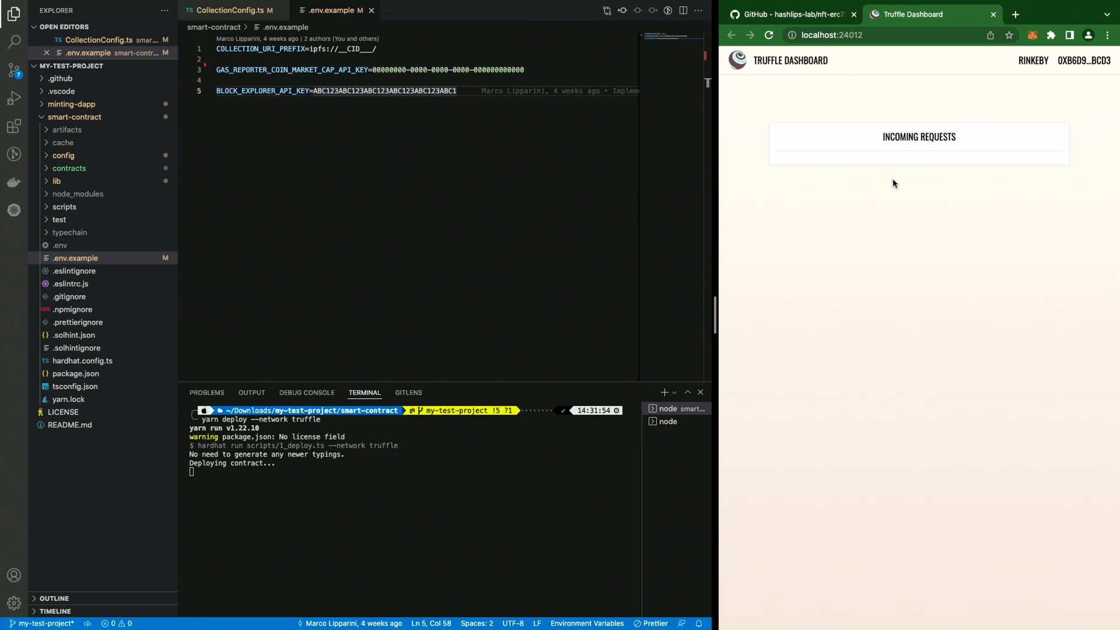
{"action": "mouse_move", "coordinate": [829, 215]}
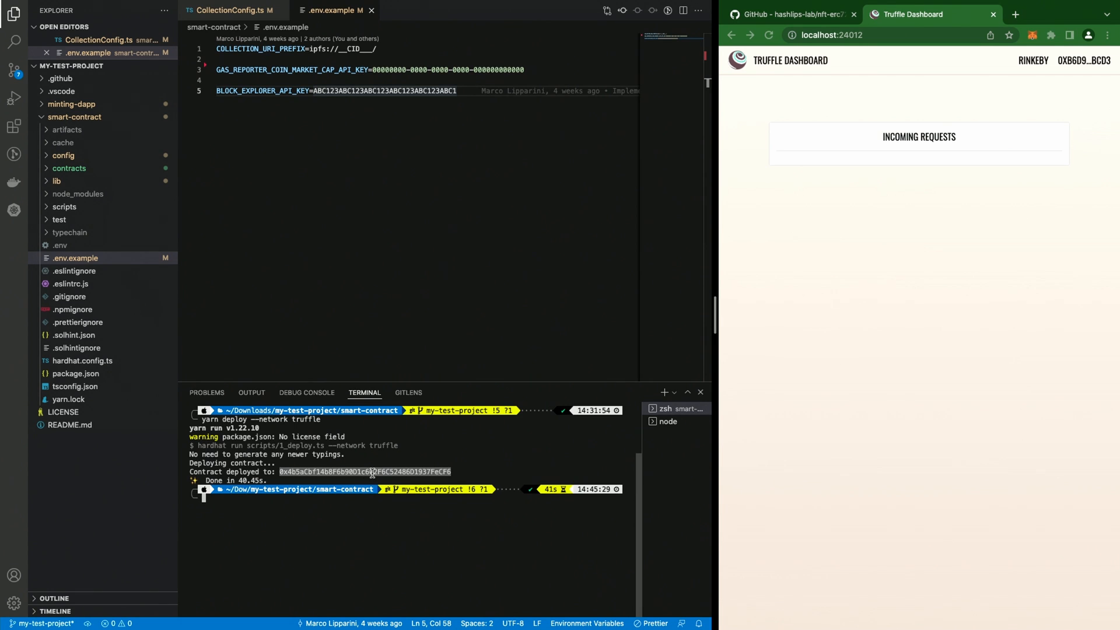
Save the deployed address in CollectionConfig.ts and view the contract's bytecode on Rinkeby Etherscan.
{"action": "left_click", "coordinate": [229, 10]}
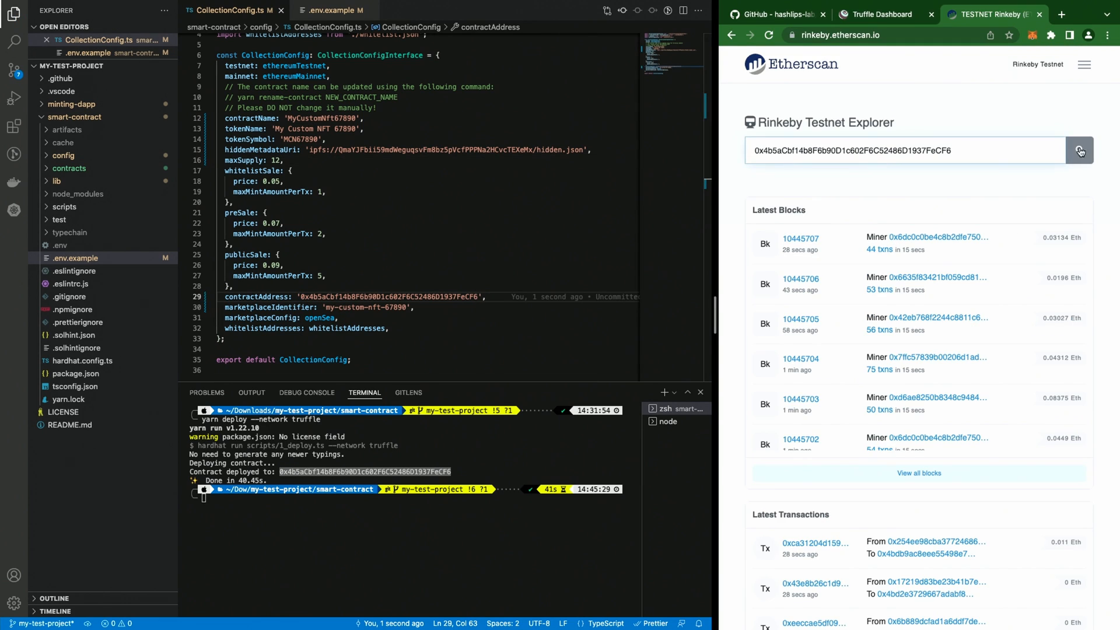
{"action": "left_click", "coordinate": [1079, 150]}
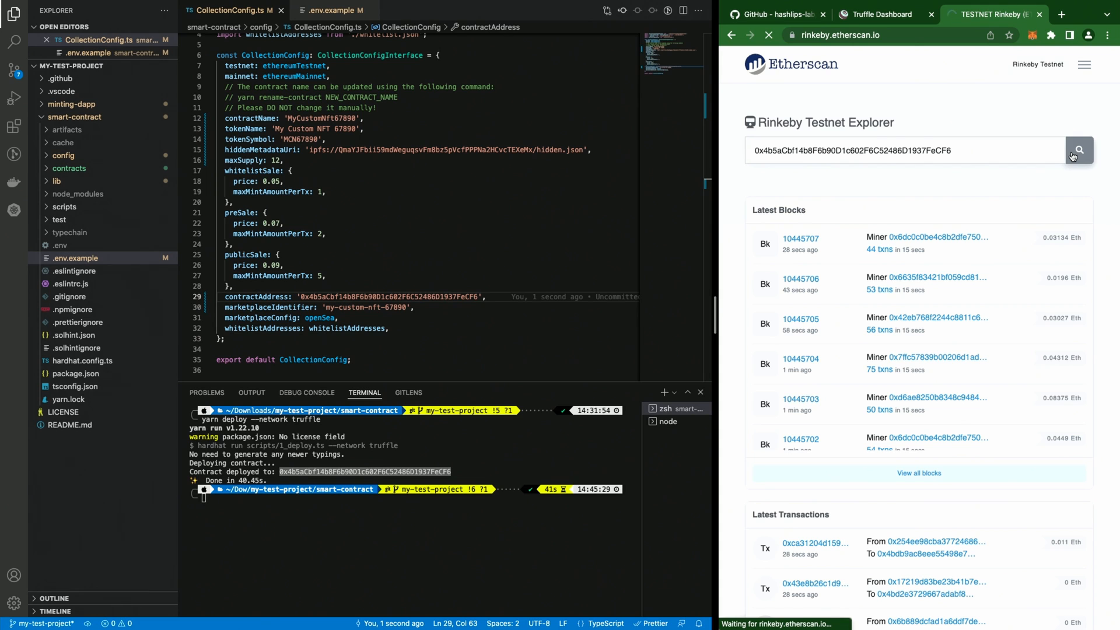
{"action": "left_click", "coordinate": [1078, 151]}
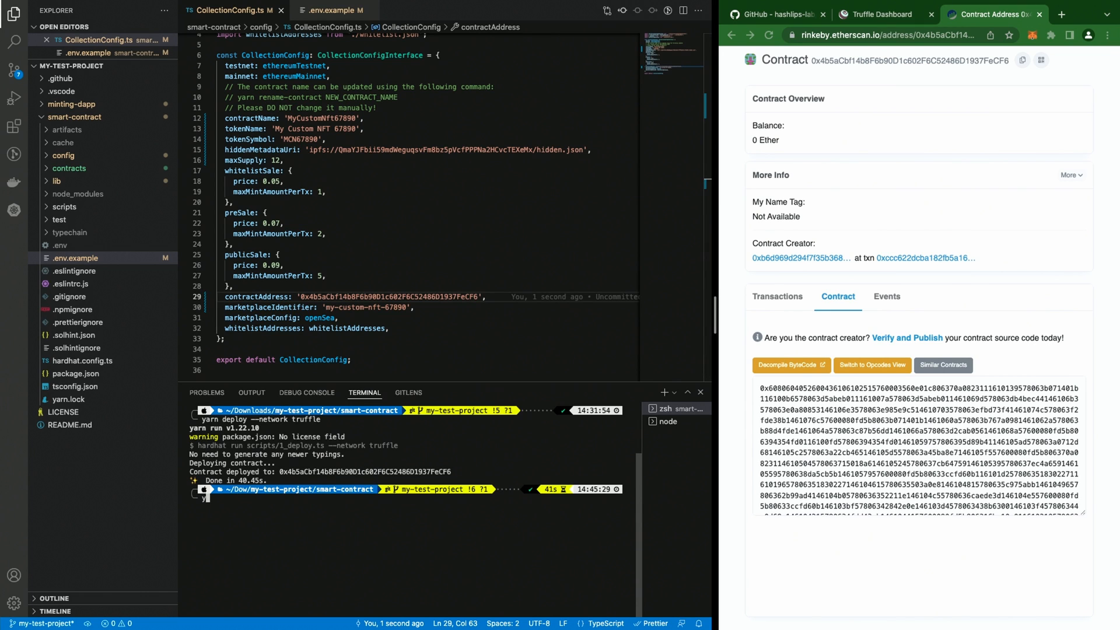
Verify contract 0x4b5aCbf14b8F6b90D1c602F6C52486D1937FeCF6 with yarn verify --network truffle and check its Etherscan transactions.
{"action": "type", "text": "yarn verify"}
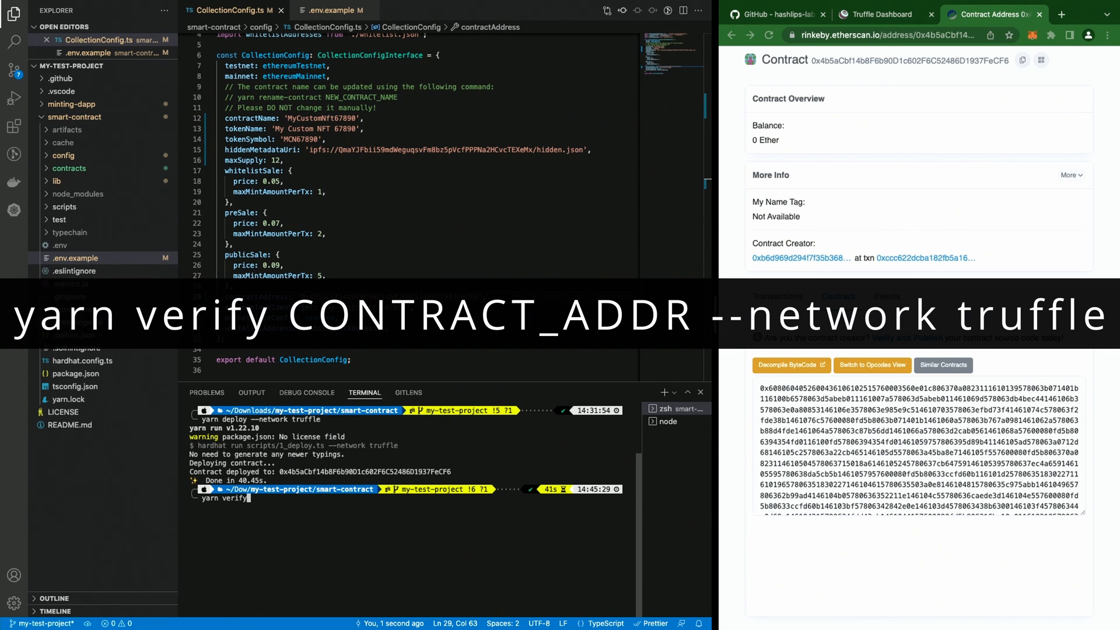
{"action": "type", "text": "0x4b5aCbf14b8F6b90D1c602F6C52486D1937FeCF6 —network truffle"}
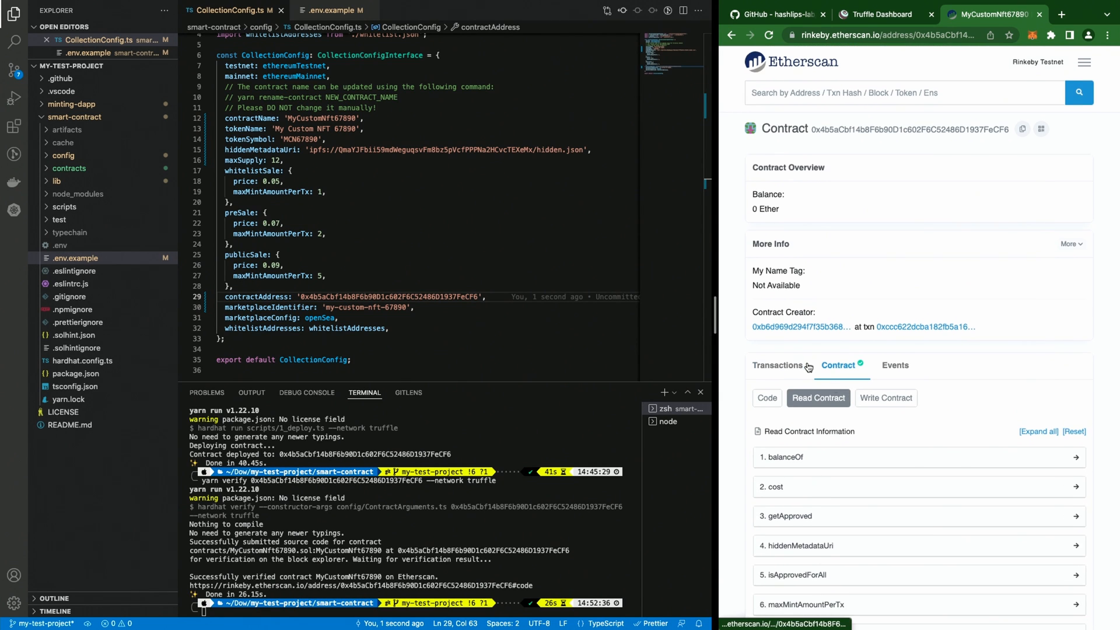
{"action": "left_click", "coordinate": [777, 365]}
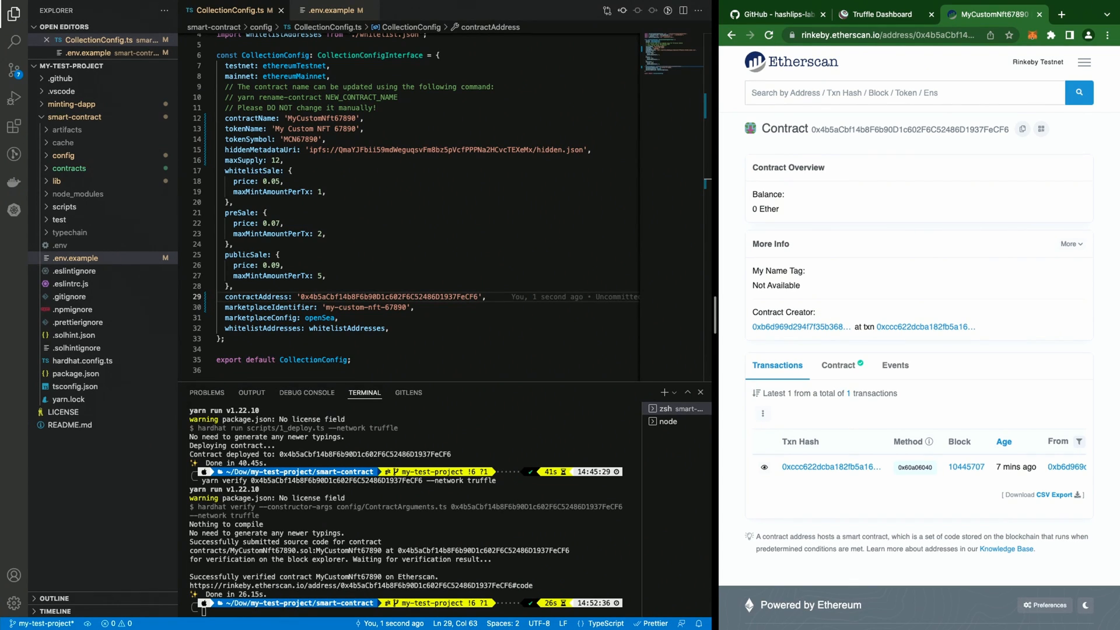
{"action": "mouse_move", "coordinate": [854, 115]}
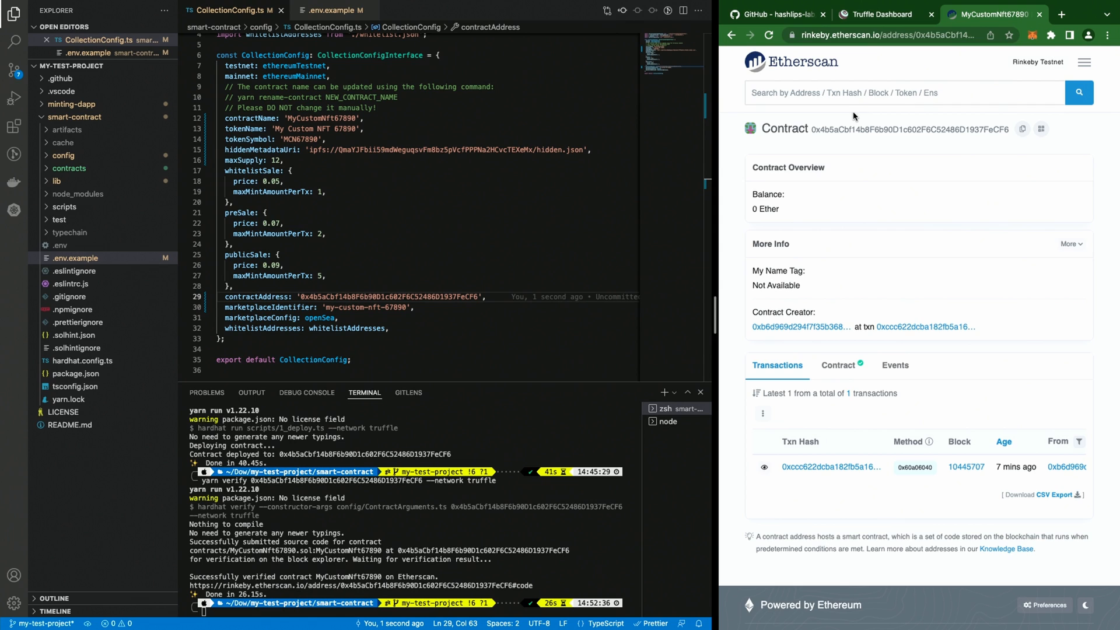
{"action": "left_click", "coordinate": [876, 14]}
{"action": "type", "text": "yarn pre-sale-open --network"}
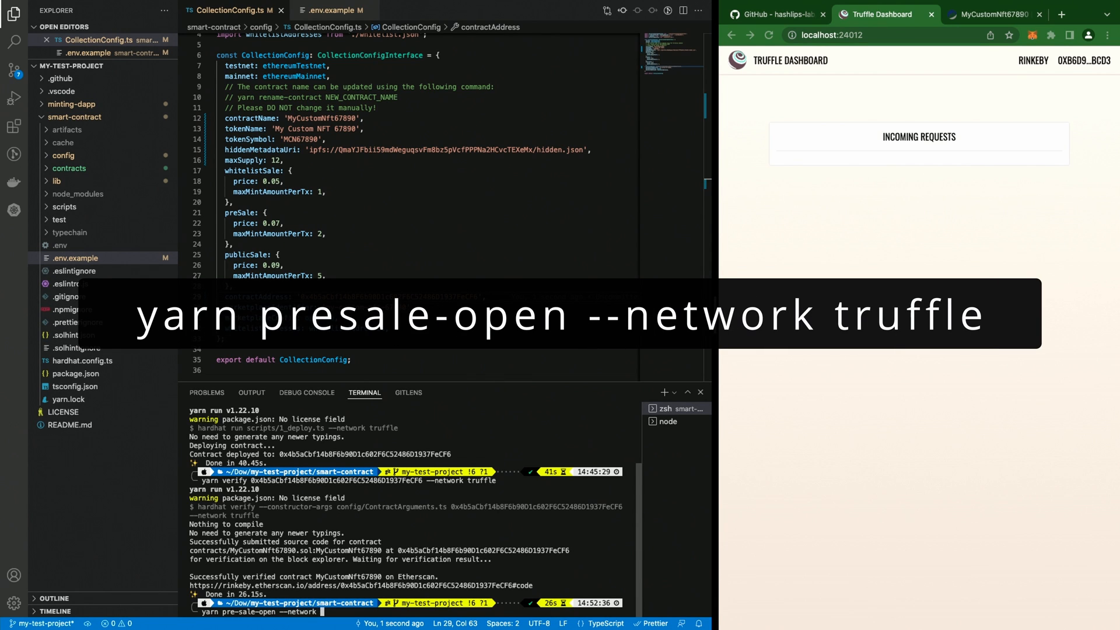
Run the presale-open script and confirm the set cost transaction in the wallet.
{"action": "type", "text": "truffle"}
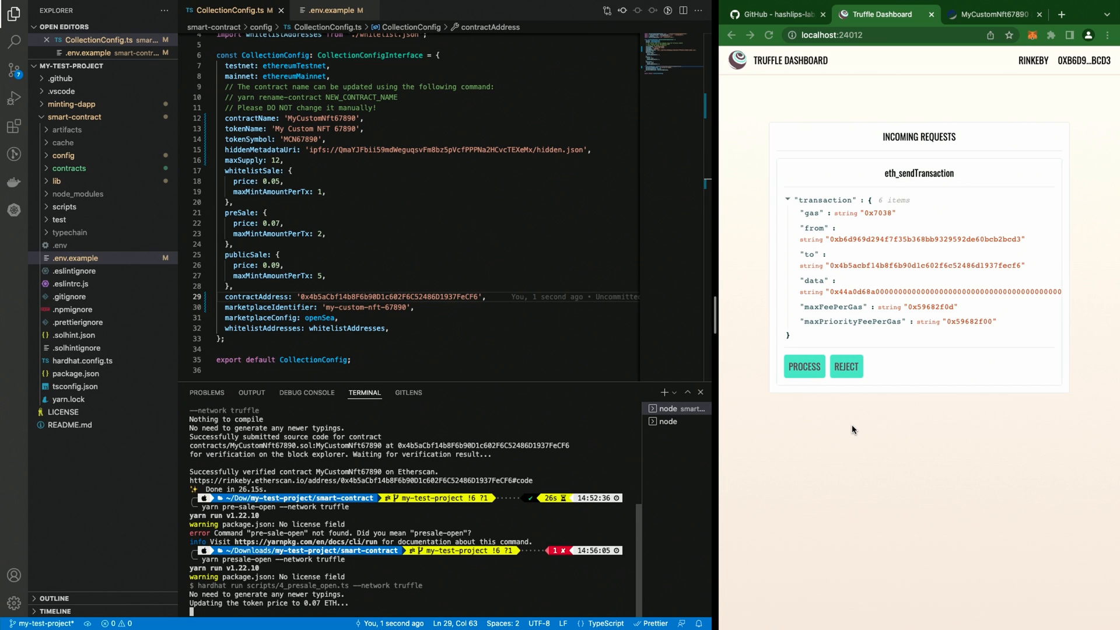
{"action": "mouse_move", "coordinate": [904, 226]}
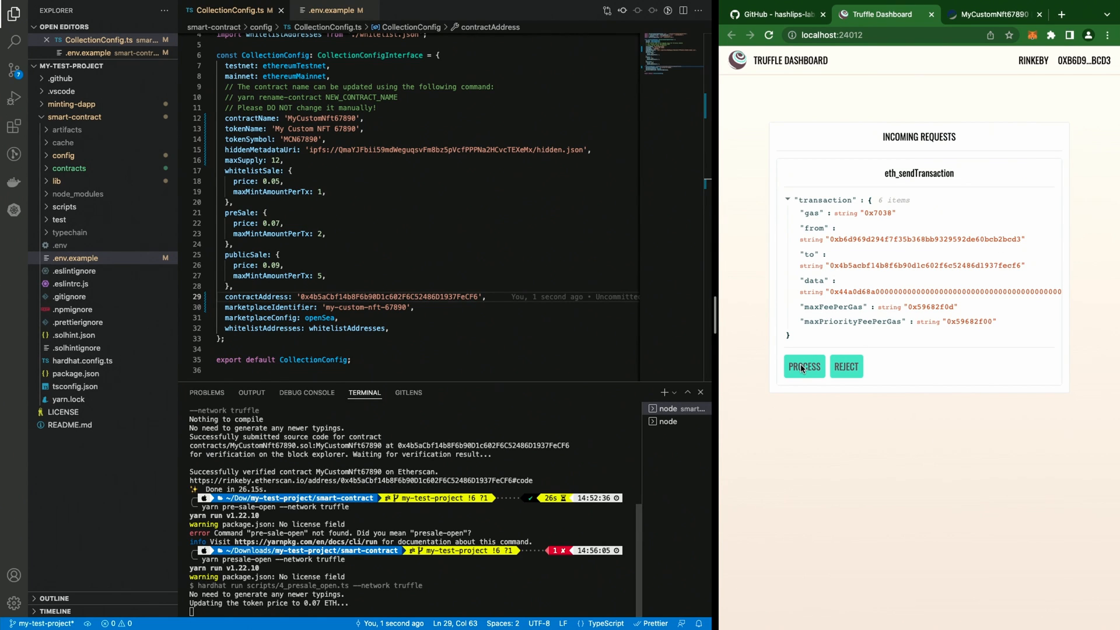
{"action": "left_click", "coordinate": [803, 366]}
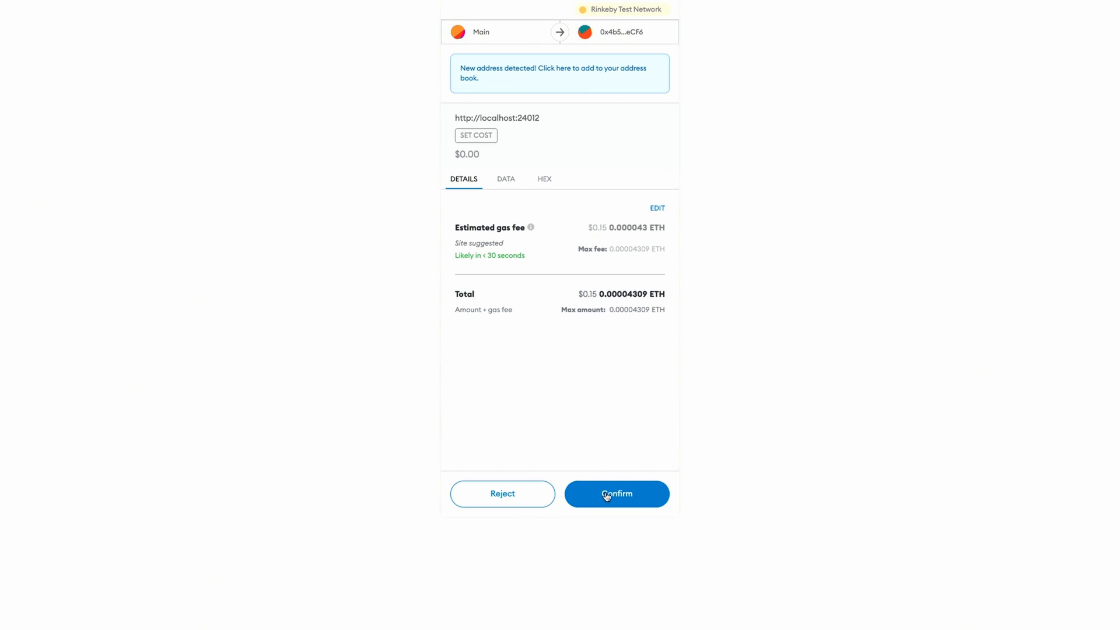
{"action": "left_click", "coordinate": [616, 494]}
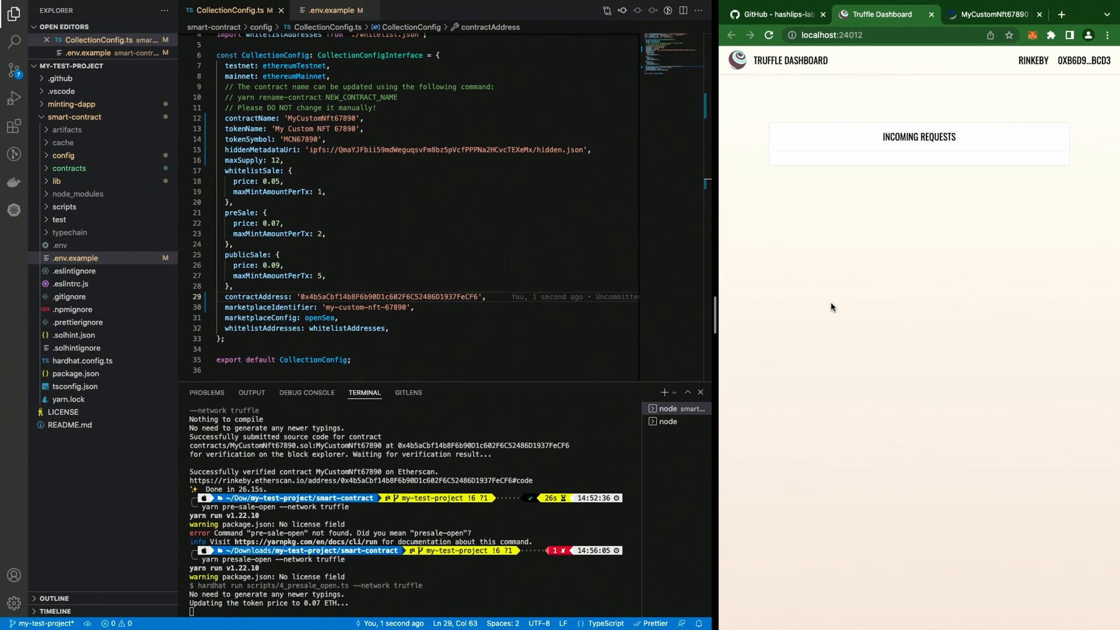
{"action": "mouse_move", "coordinate": [230, 609]}
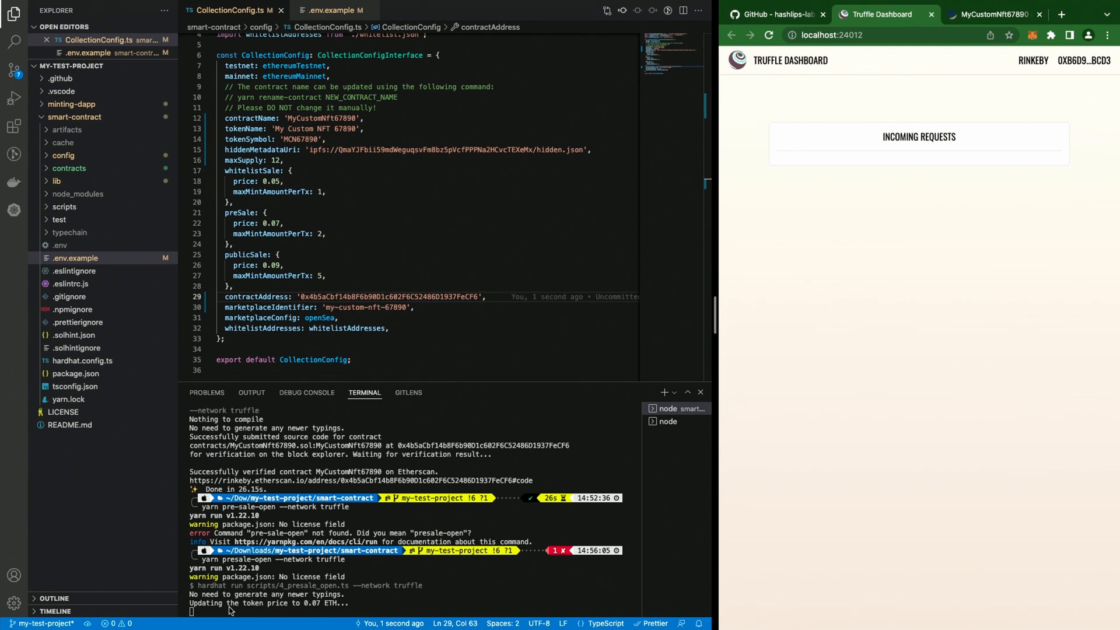
{"action": "mouse_move", "coordinate": [322, 606]}
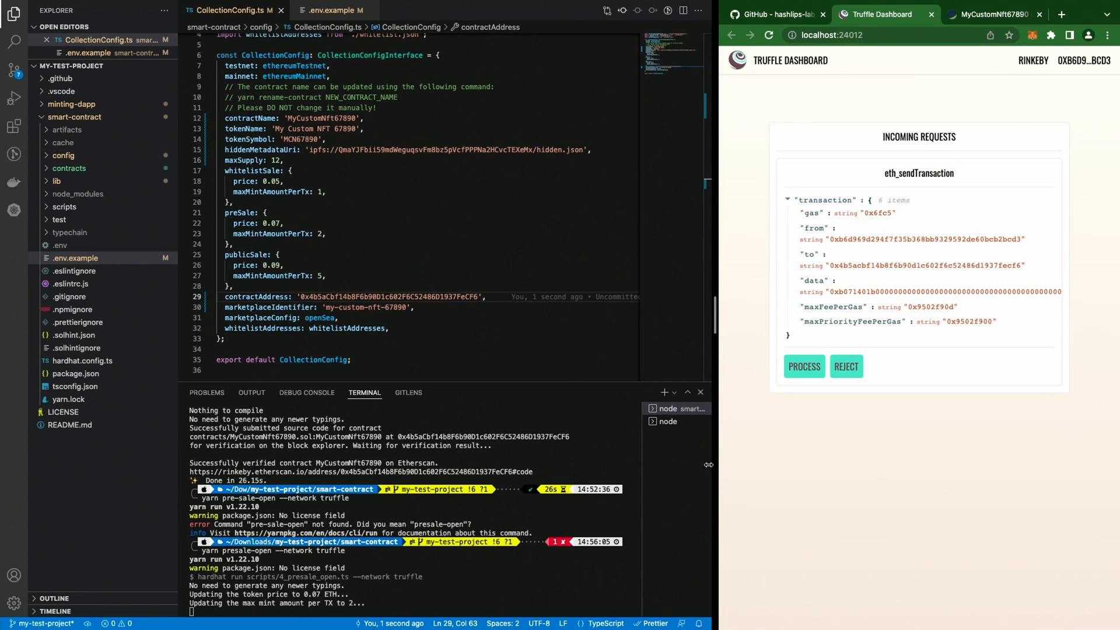
Confirm the max mint amount and unpause transactions so the pre-sale opens.
{"action": "left_click", "coordinate": [804, 367]}
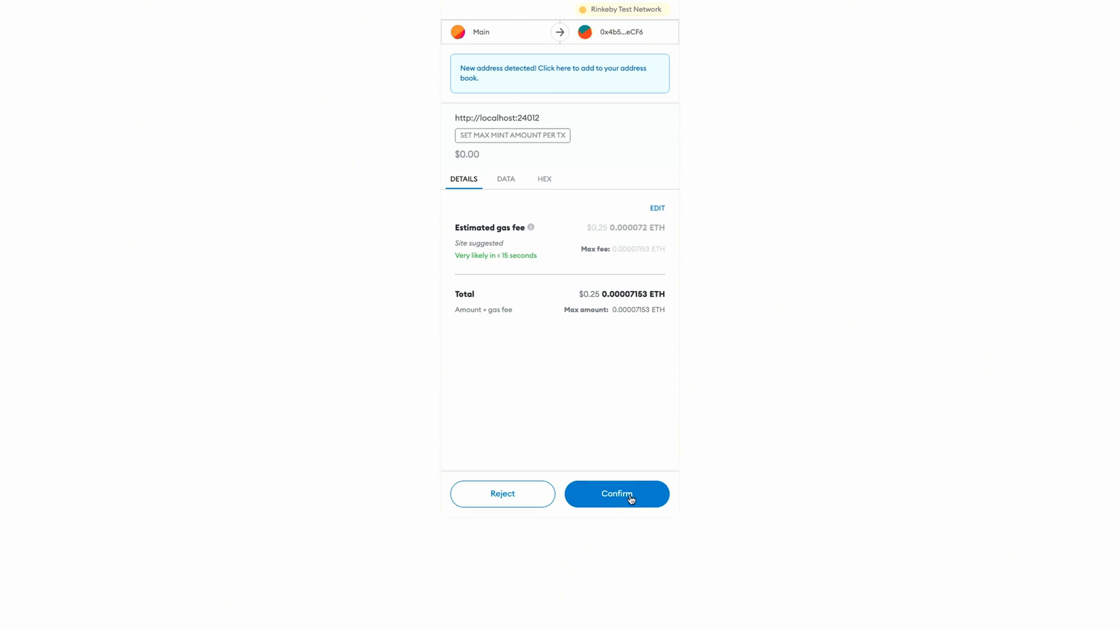
{"action": "left_click", "coordinate": [616, 494]}
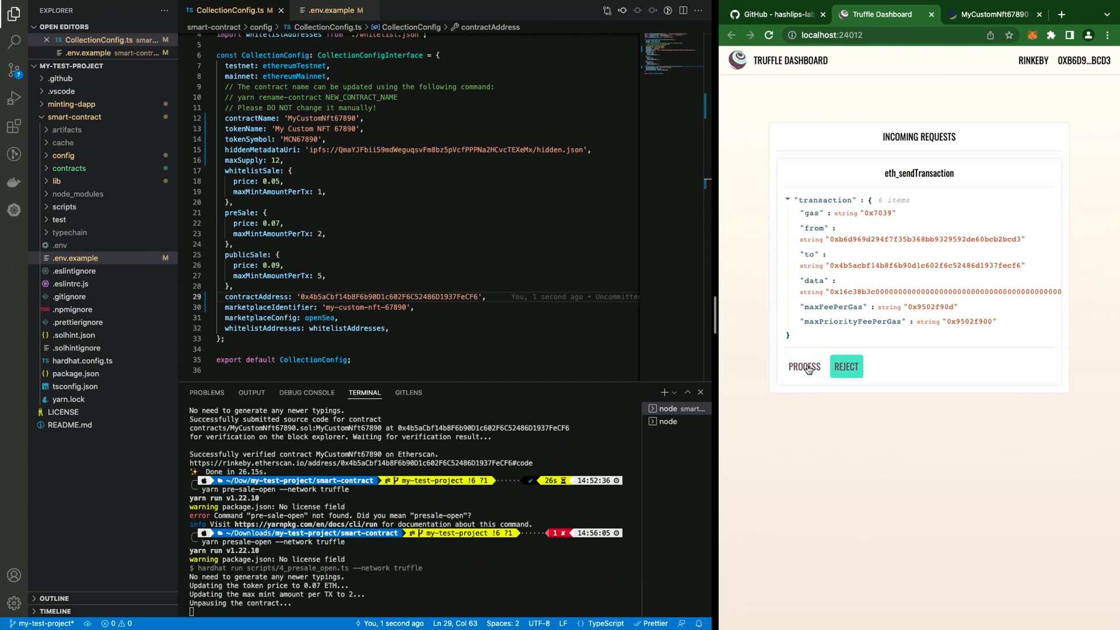
{"action": "left_click", "coordinate": [803, 366]}
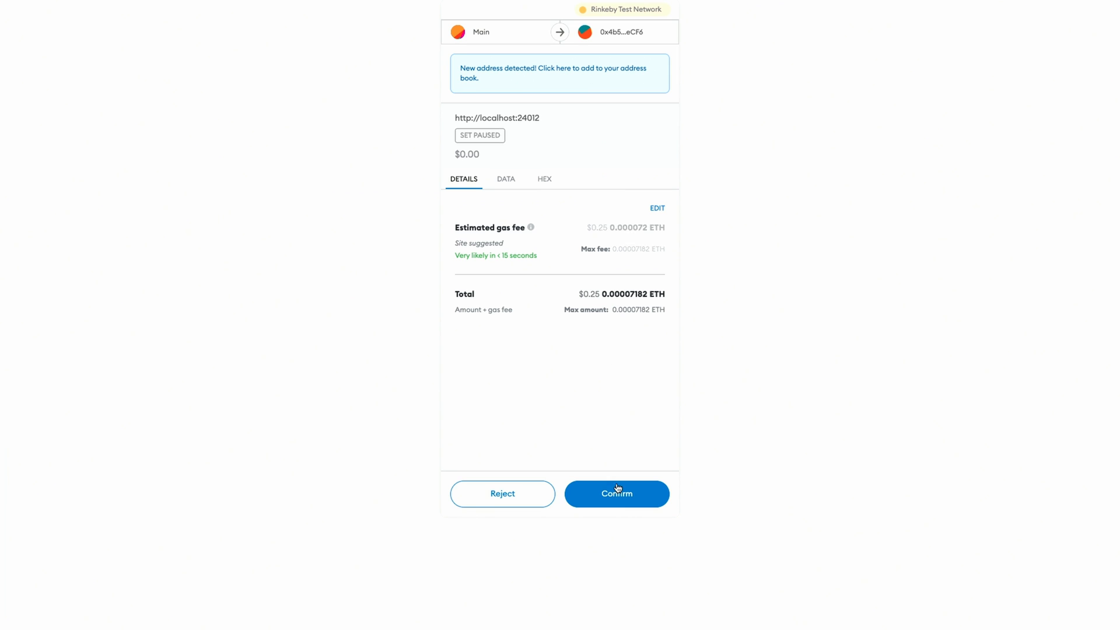
{"action": "left_click", "coordinate": [617, 493]}
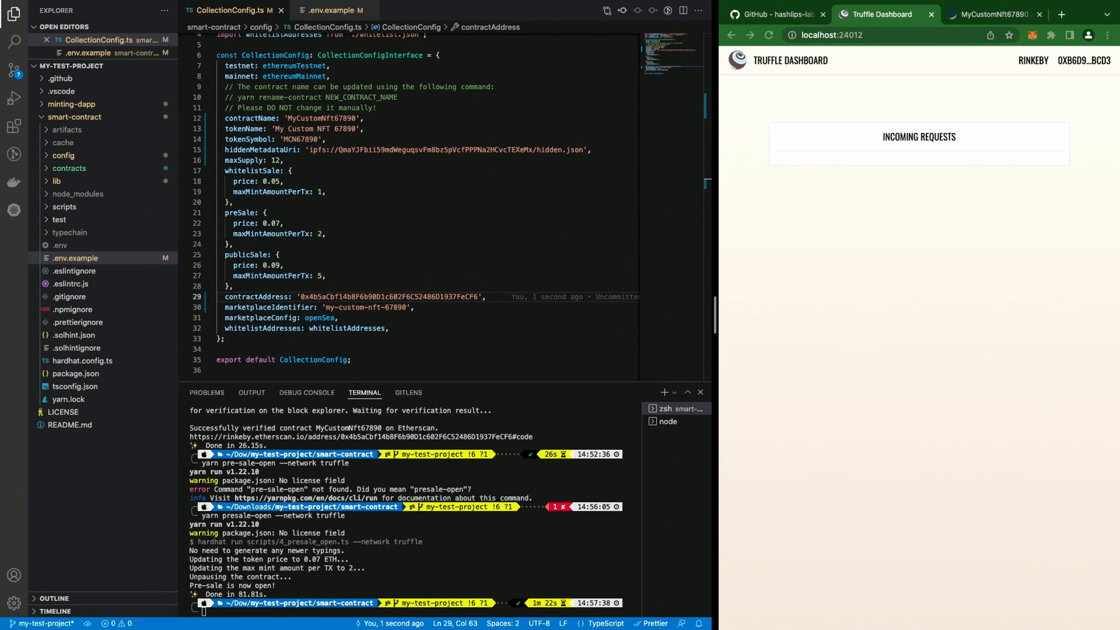
Refresh the Etherscan contract page to list Set Cost, Set Max Mint Amount and Set Paused.
{"action": "left_click", "coordinate": [992, 14]}
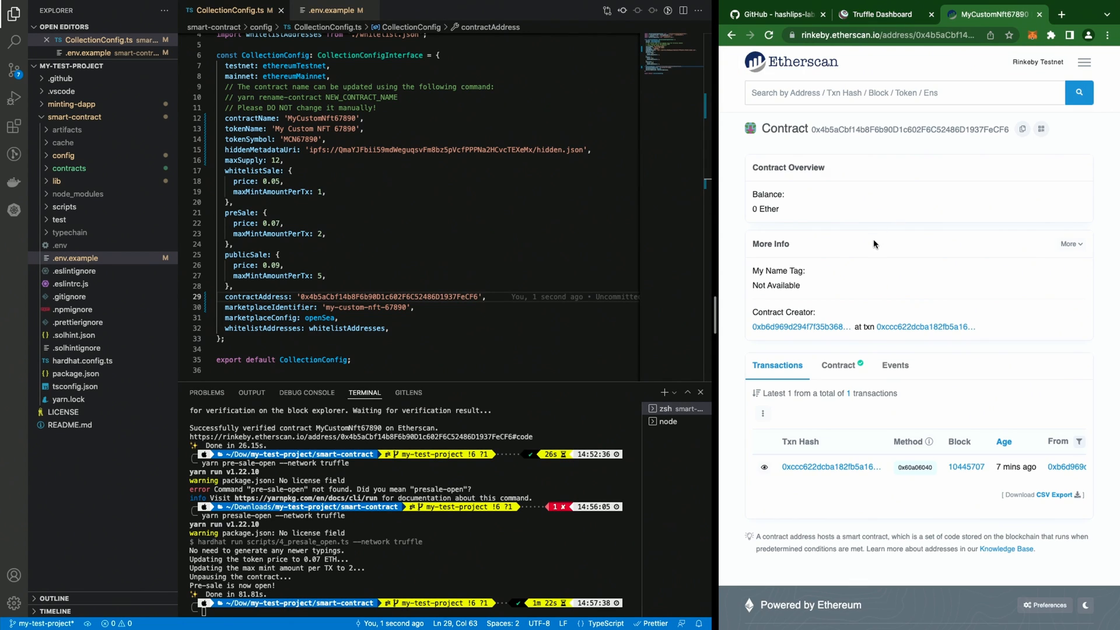
{"action": "left_click", "coordinate": [769, 35]}
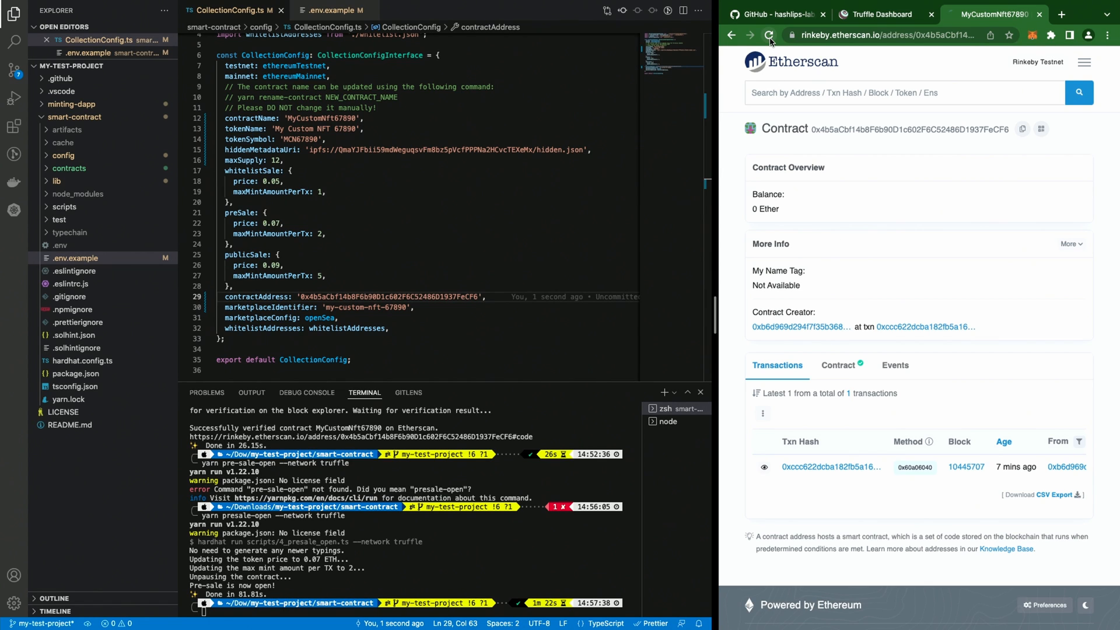
{"action": "left_click", "coordinate": [769, 35]}
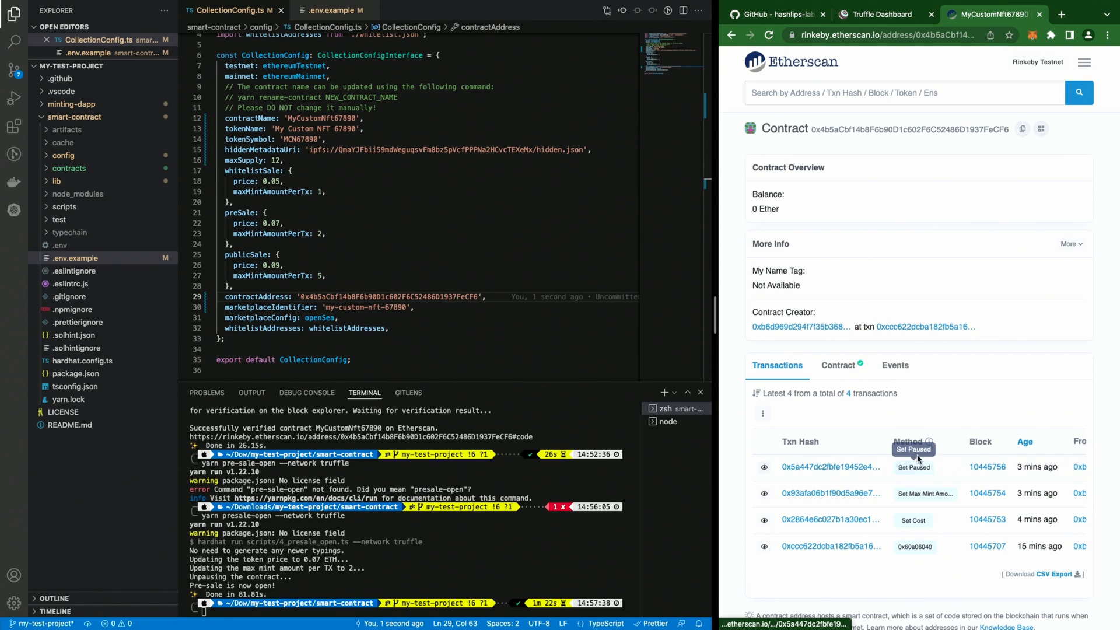